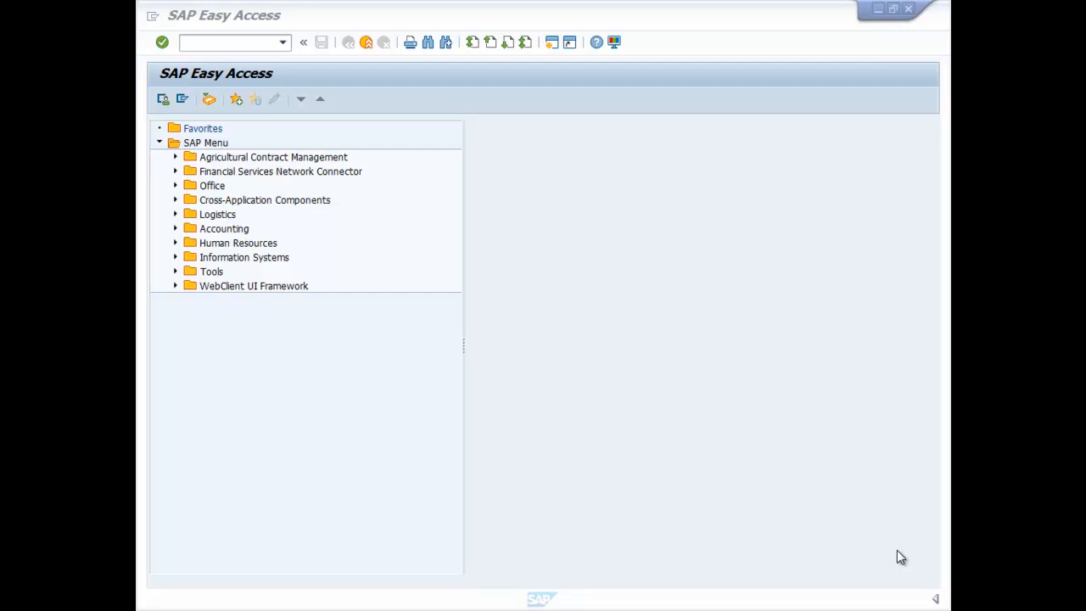
pyautogui.click(229, 42)
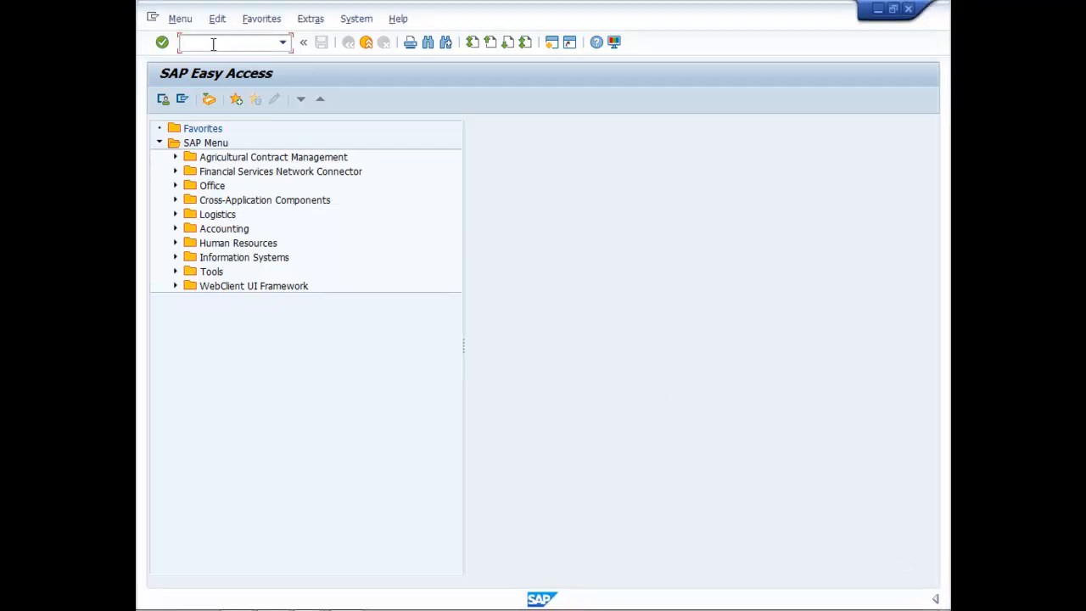
pyautogui.write('FB7')
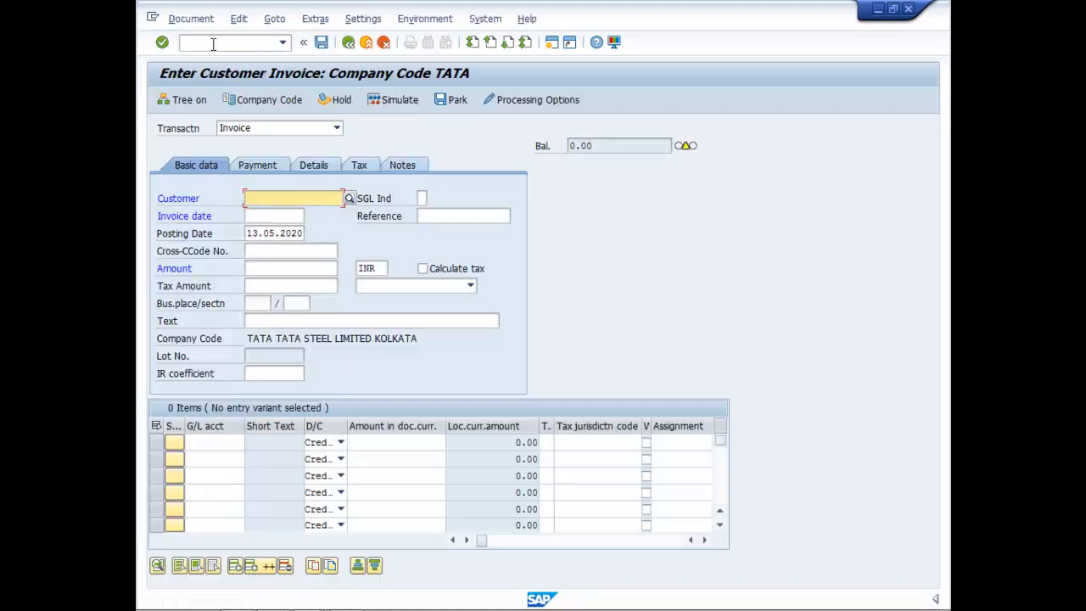
pyautogui.moveTo(354, 203)
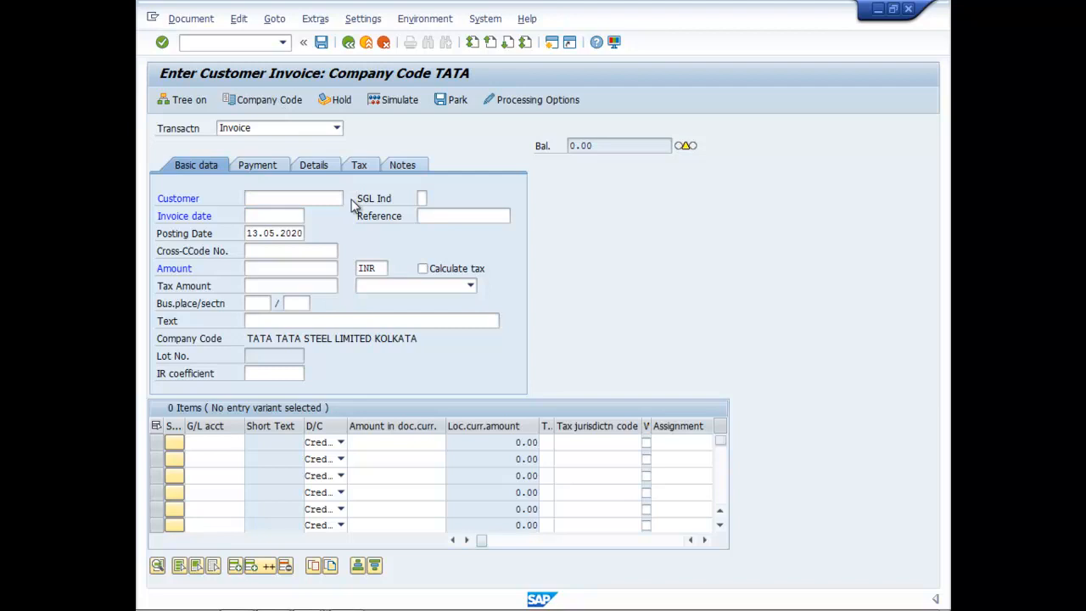
pyautogui.click(342, 198)
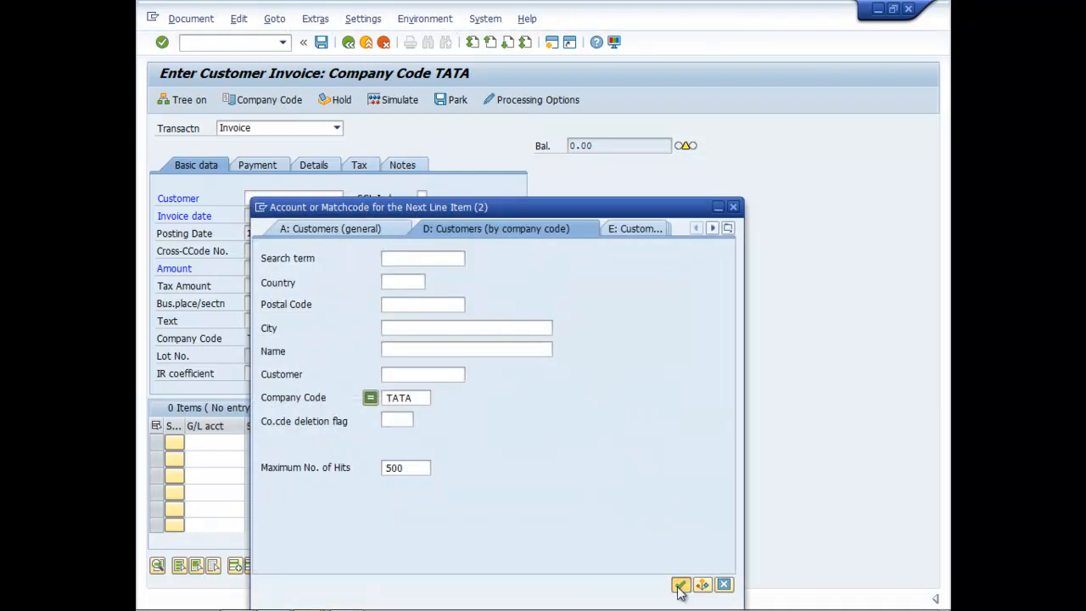
pyautogui.click(680, 584)
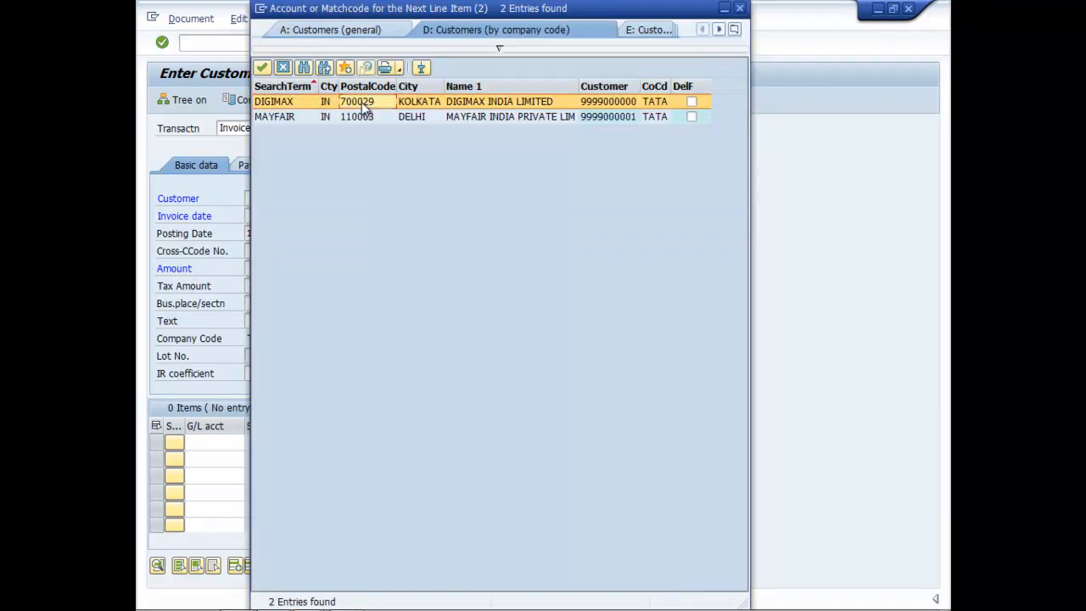
pyautogui.doubleClick(499, 100)
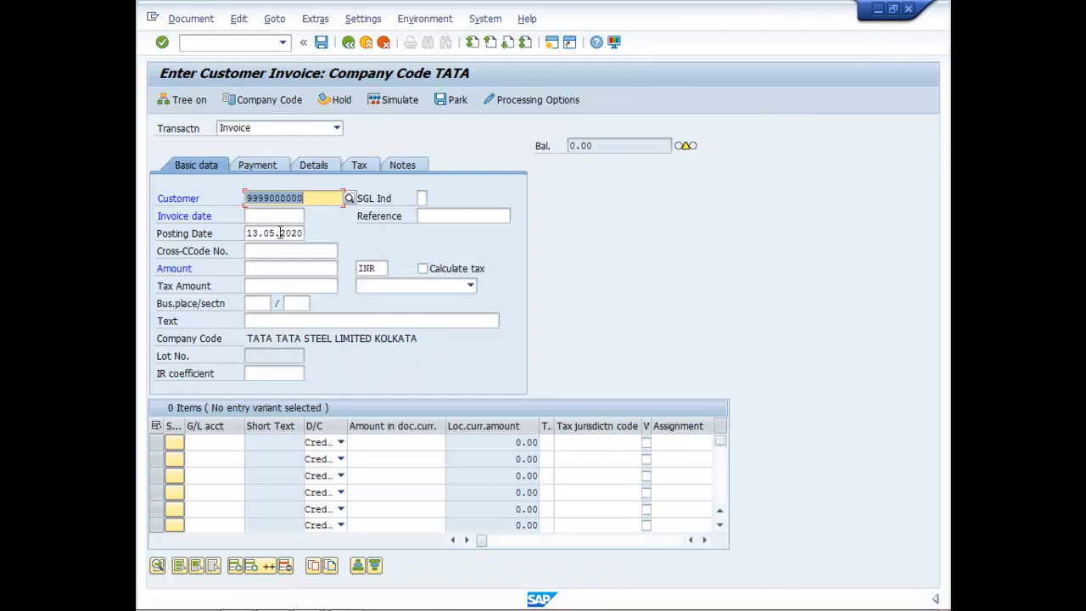
# Step: Enter invoice date 08.04.2020, amount 40320 and tax amount 4320 in Basic data
pyautogui.click(273, 216)
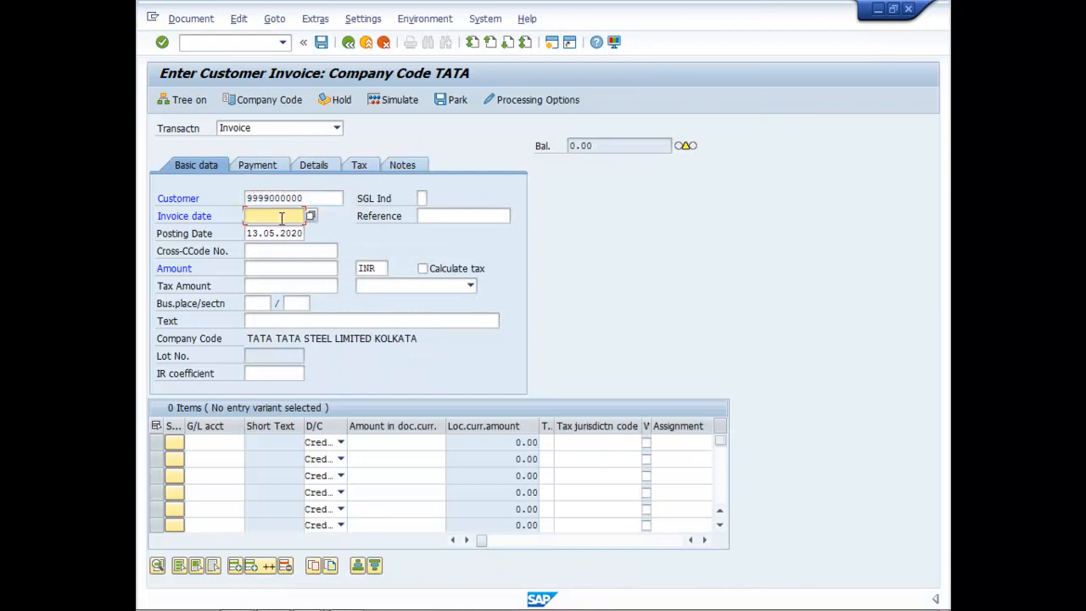
pyautogui.write('0')
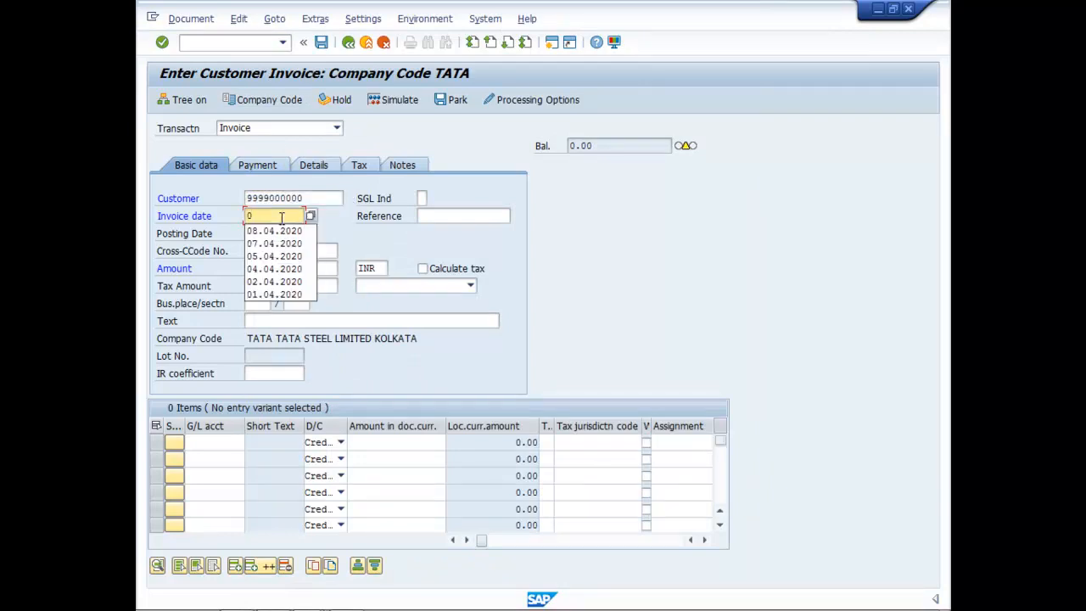
pyautogui.click(273, 231)
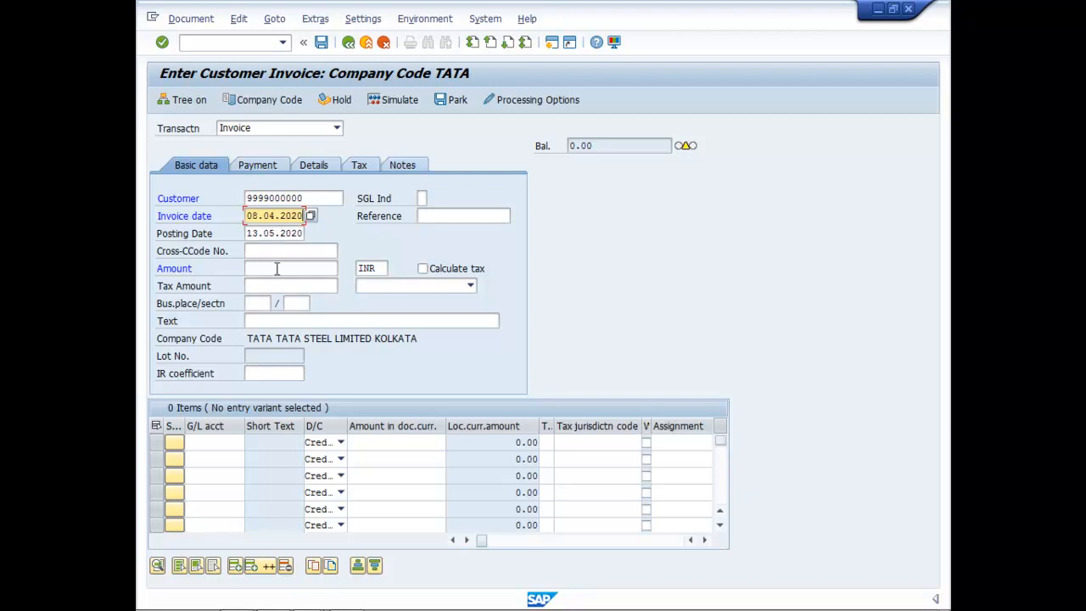
pyautogui.click(290, 268)
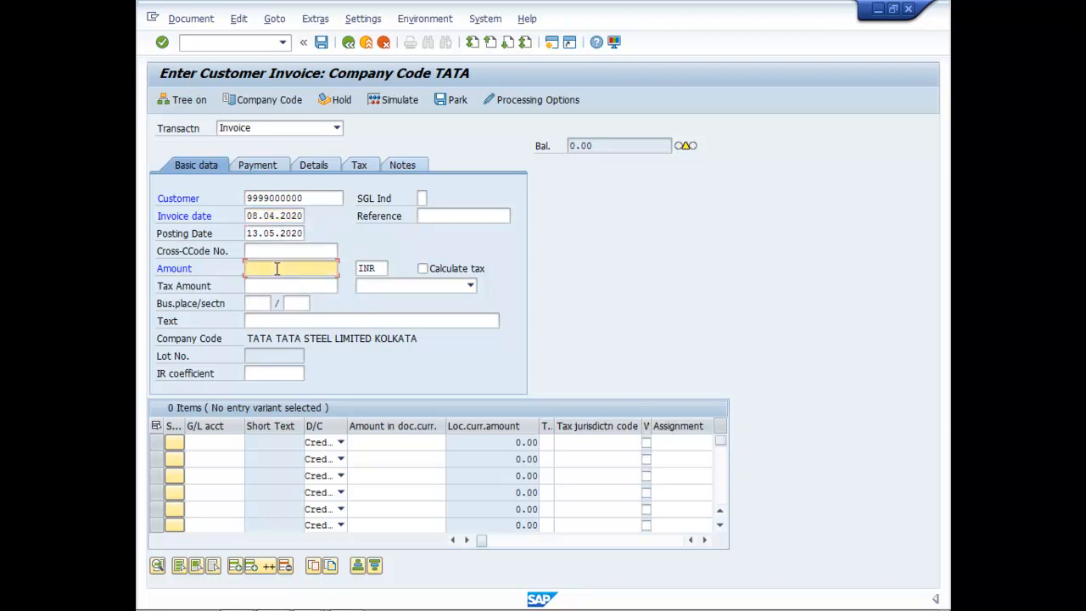
pyautogui.write('40')
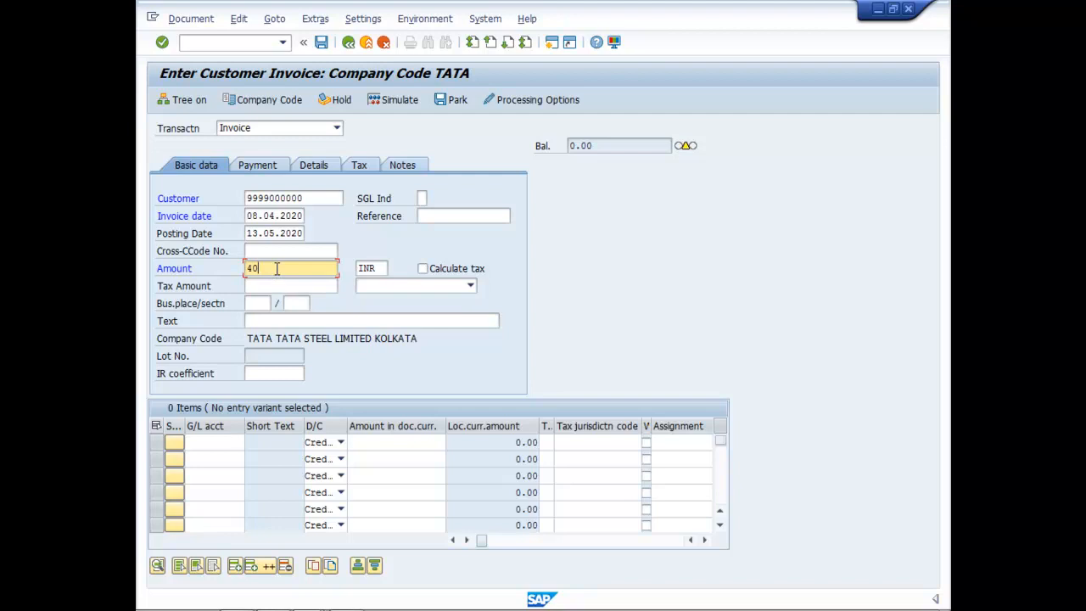
pyautogui.write('32')
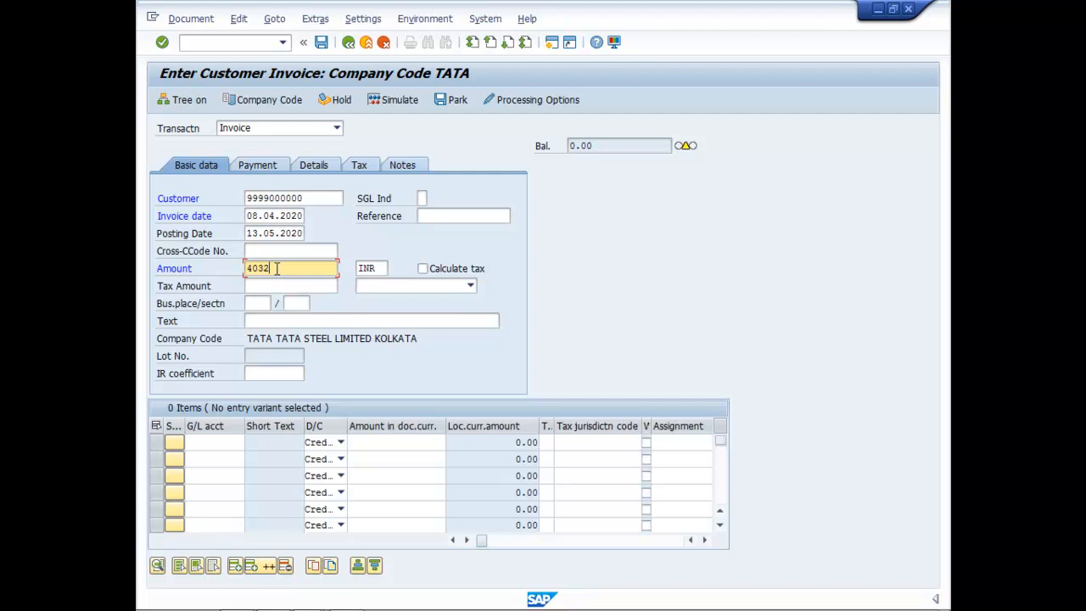
pyautogui.write('0')
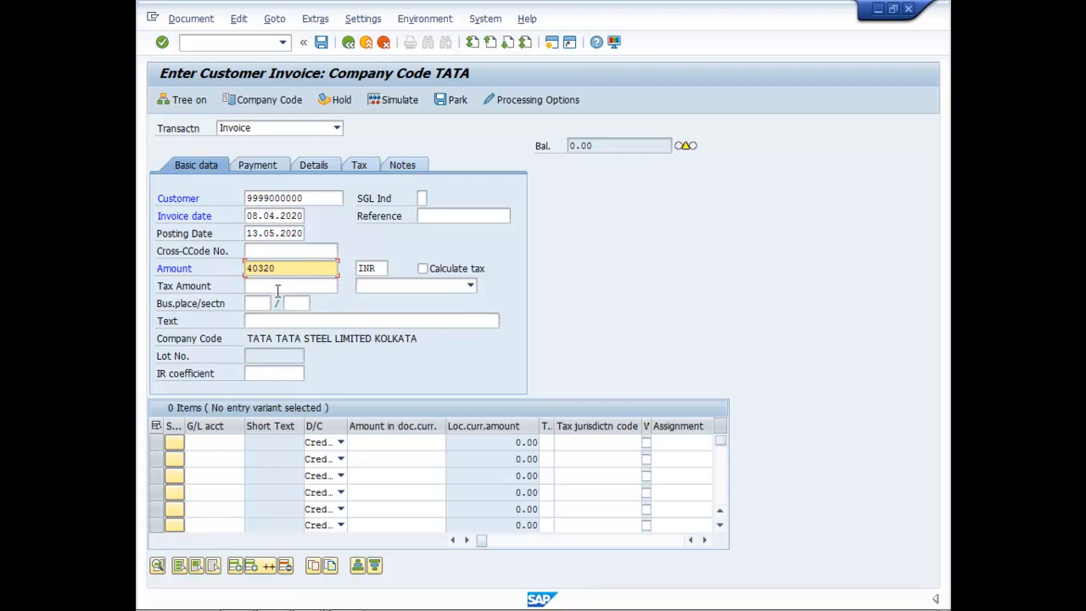
pyautogui.click(288, 286)
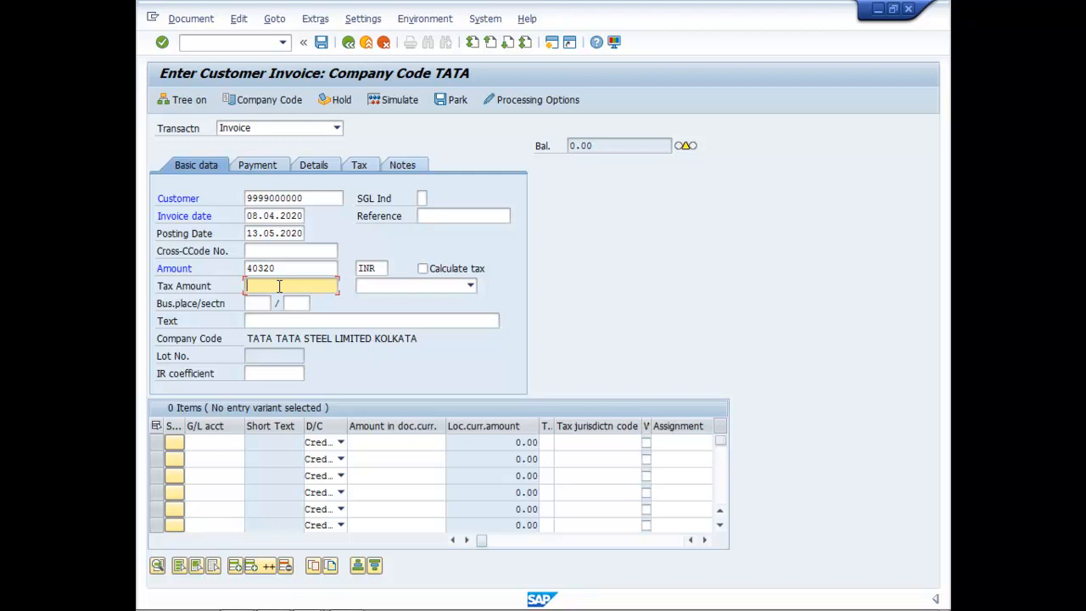
pyautogui.write('4')
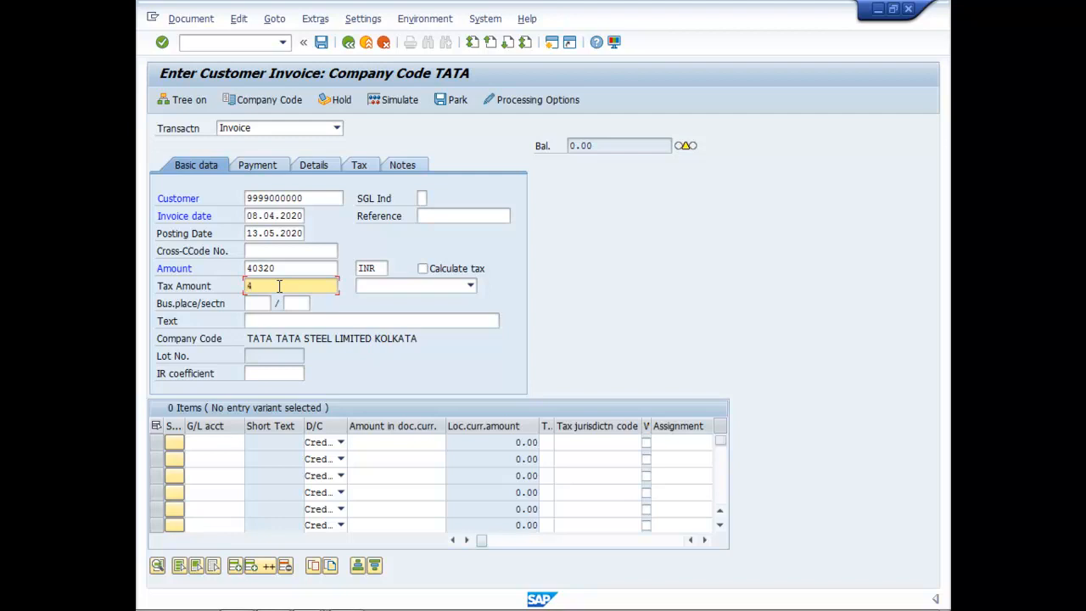
pyautogui.write('320')
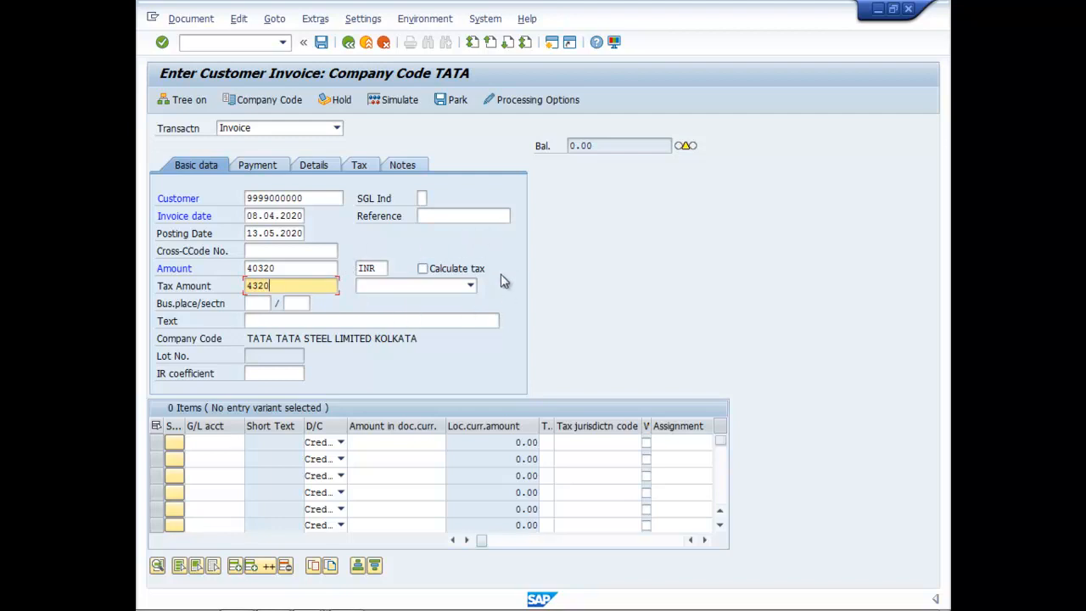
pyautogui.moveTo(498, 310)
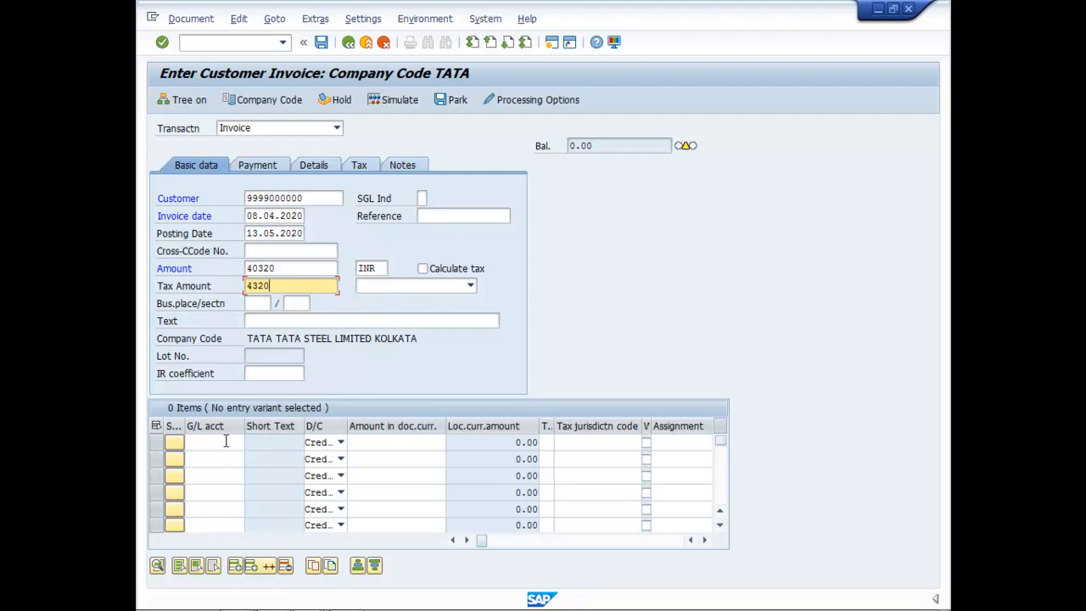
# Step: Add line item: G/L 402000 (Sales @ 12% GST Local), 36,000.00, tax code 01
pyautogui.click(212, 441)
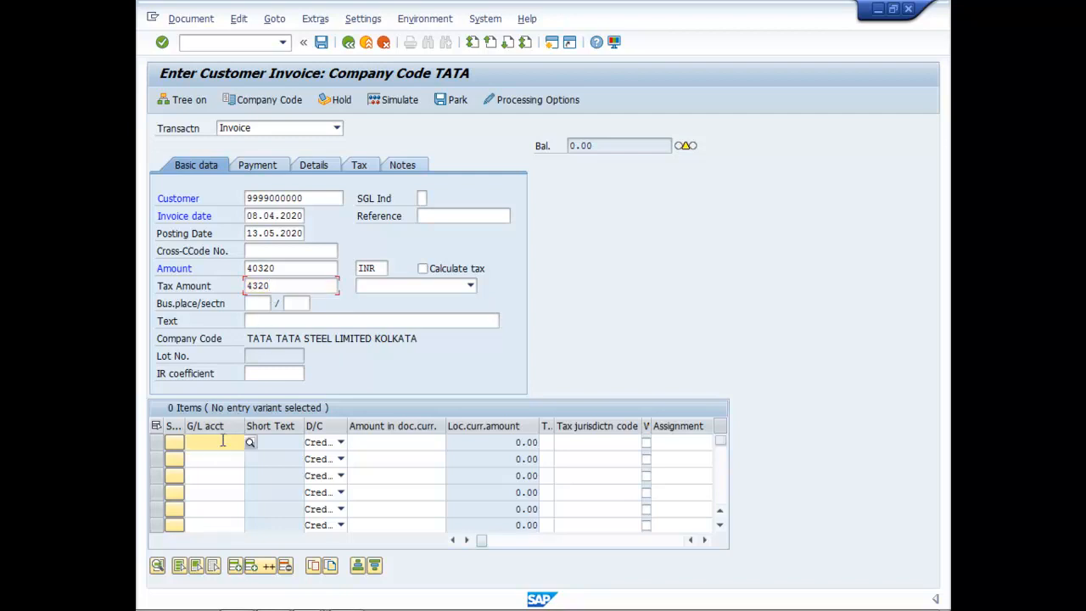
pyautogui.click(249, 442)
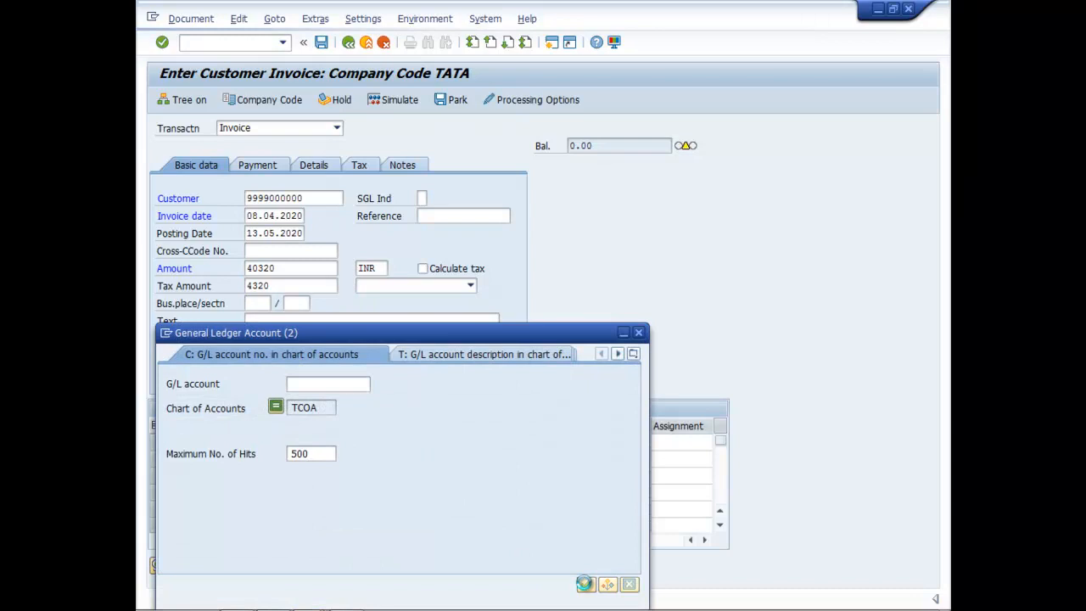
pyautogui.click(586, 583)
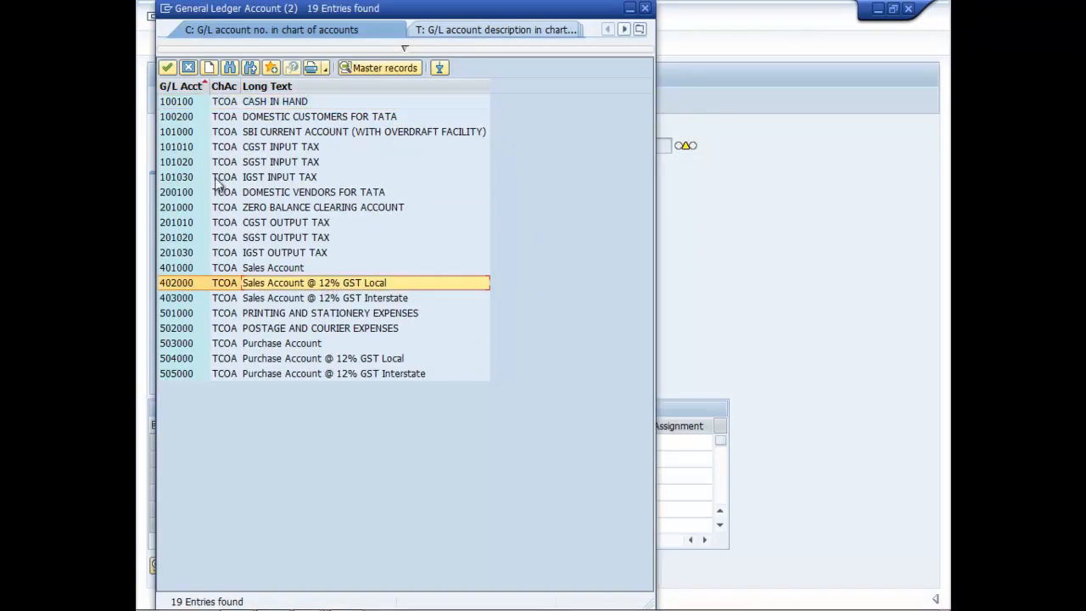
pyautogui.doubleClick(314, 283)
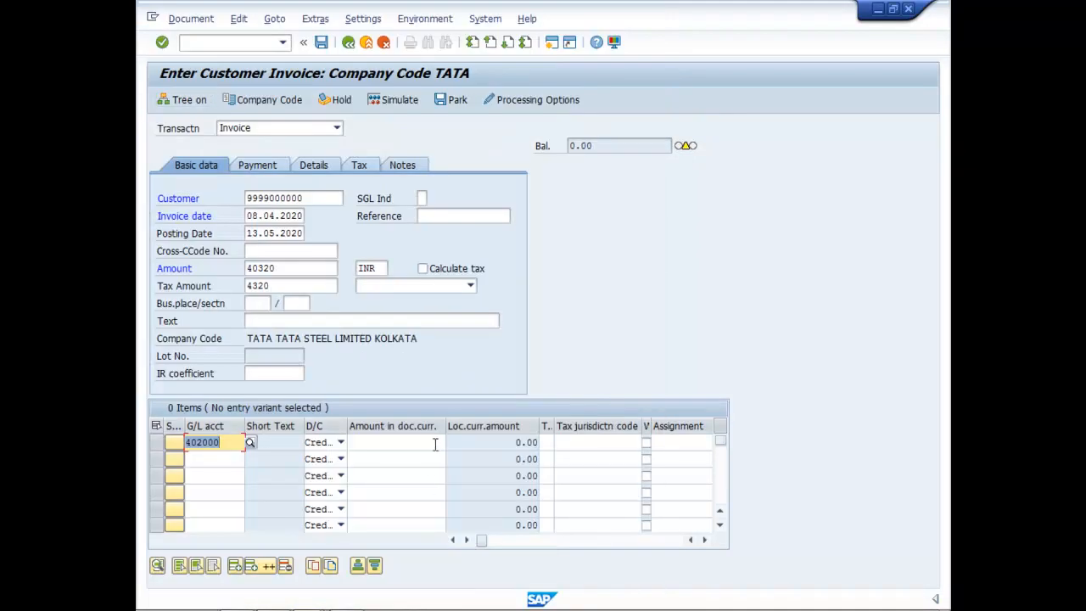
pyautogui.click(396, 441)
pyautogui.write('36,000')
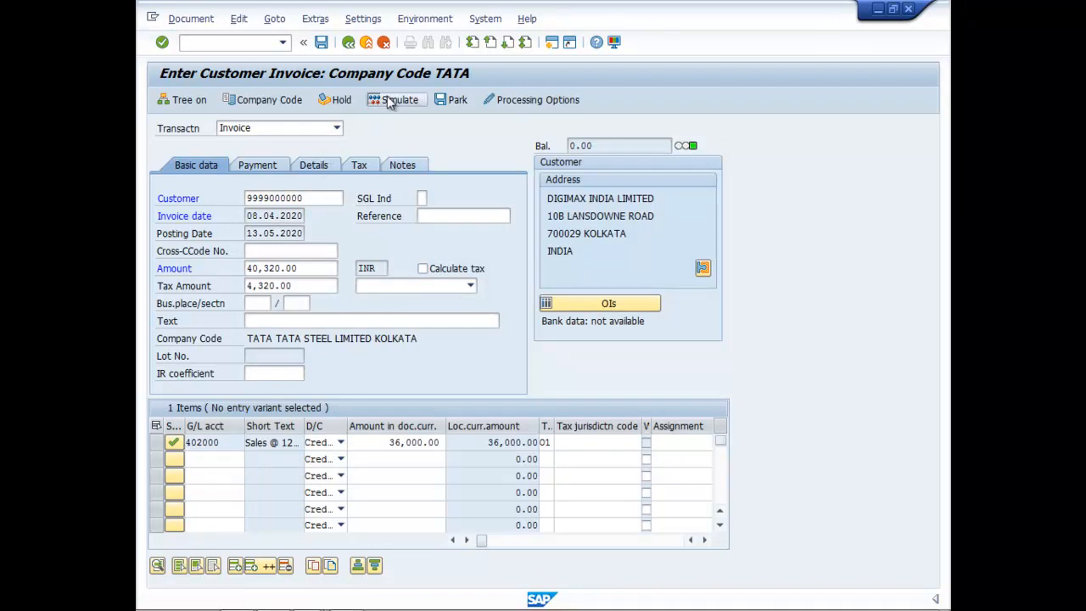
# Step: Simulate the DIGIMAX invoice to review receivable, sales, CGST and SGST lines
pyautogui.click(393, 99)
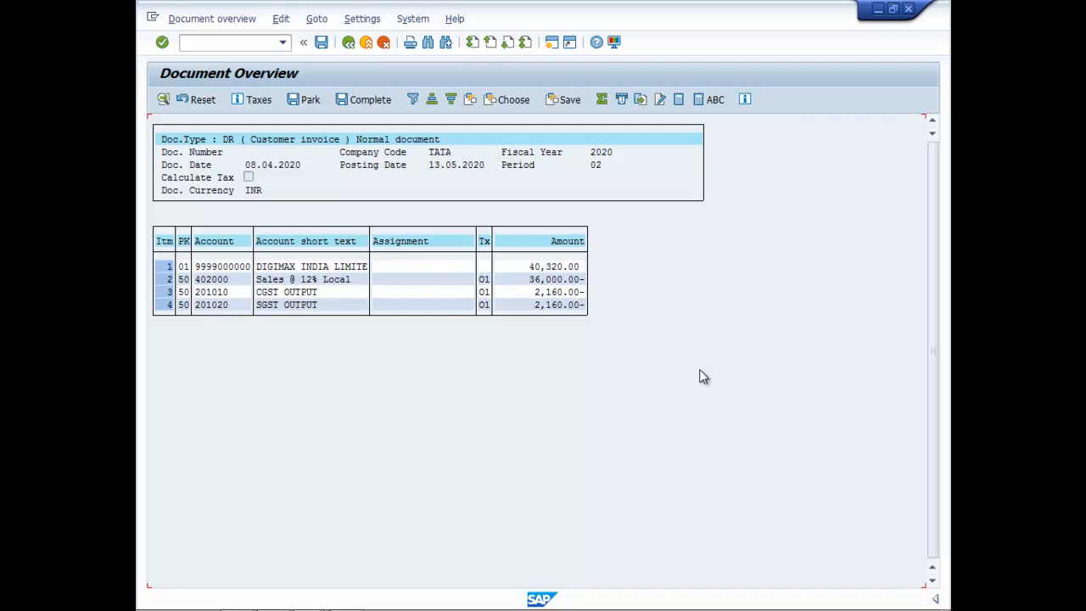
pyautogui.moveTo(384, 61)
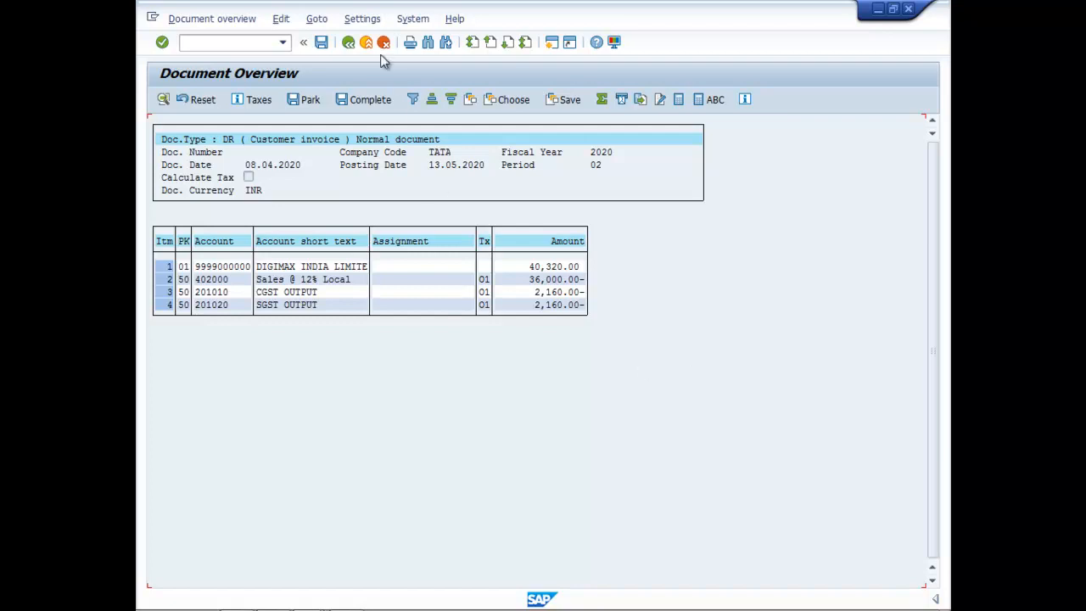
pyautogui.click(348, 42)
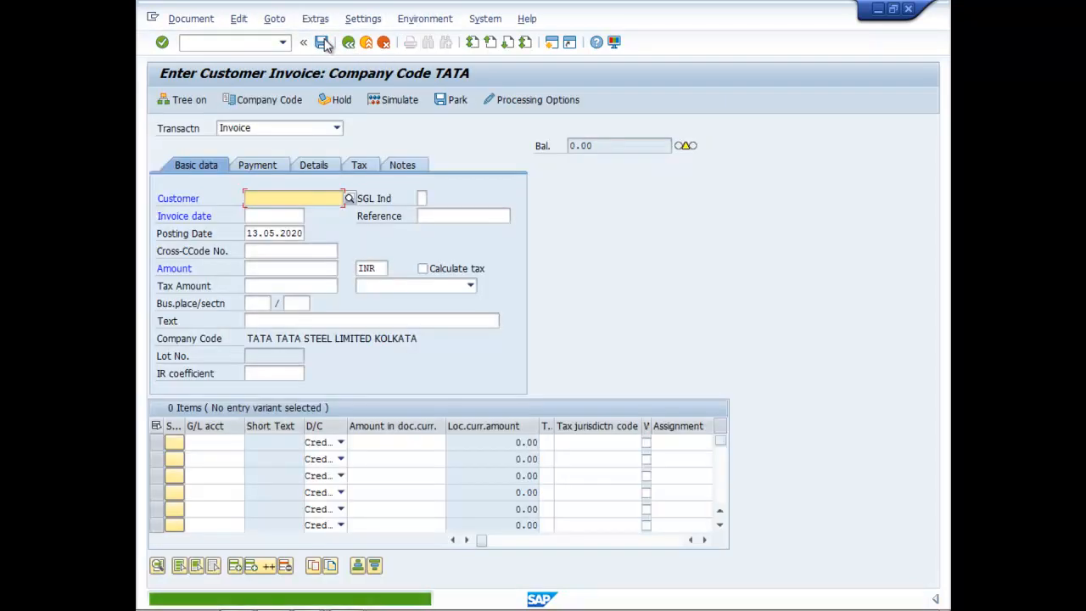
pyautogui.click(322, 43)
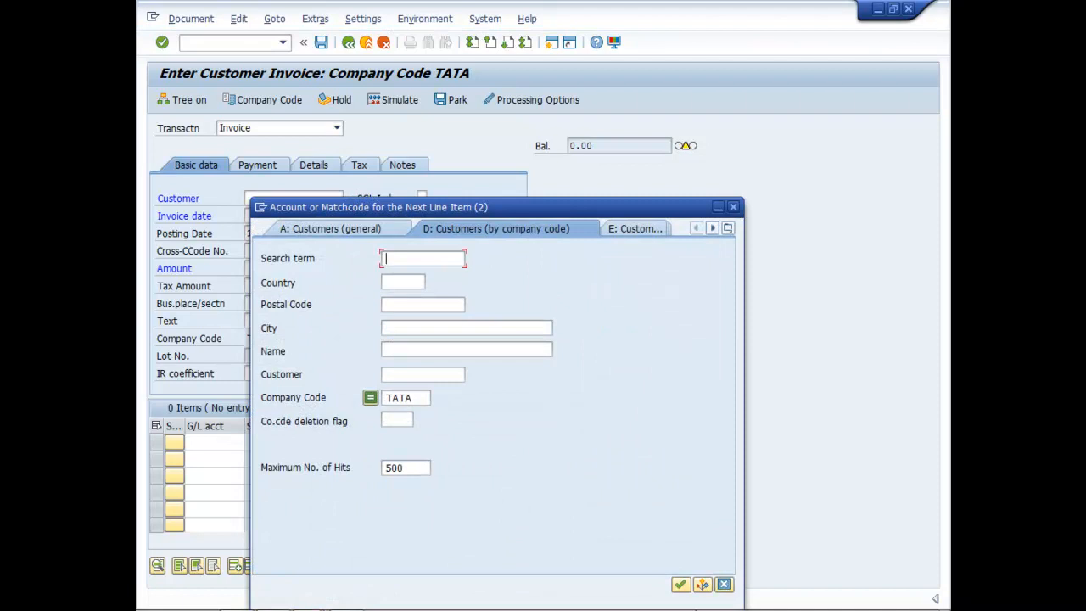
pyautogui.click(680, 583)
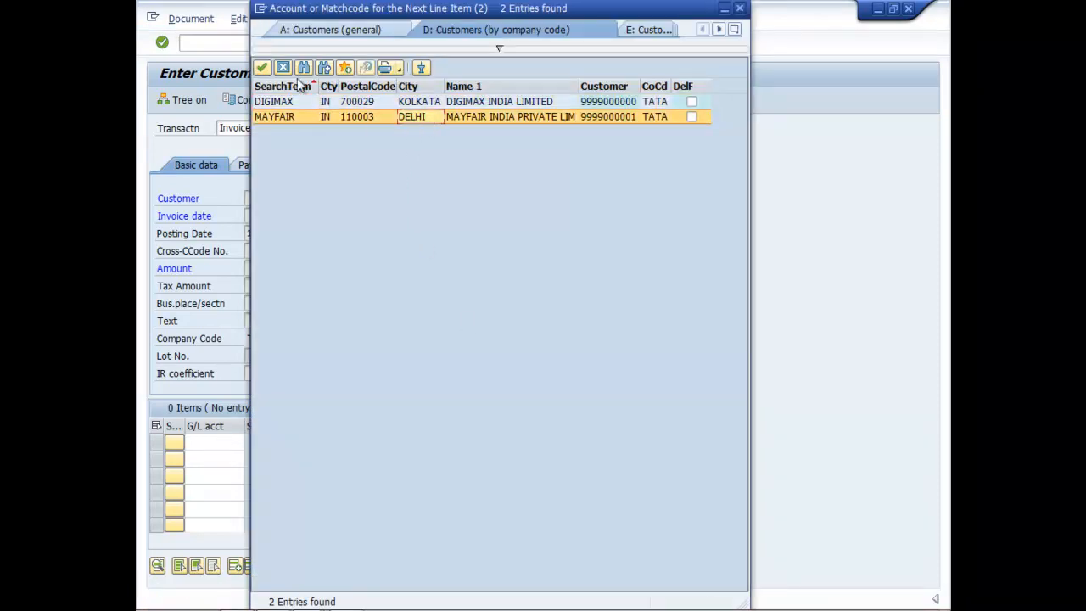
pyautogui.doubleClick(509, 116)
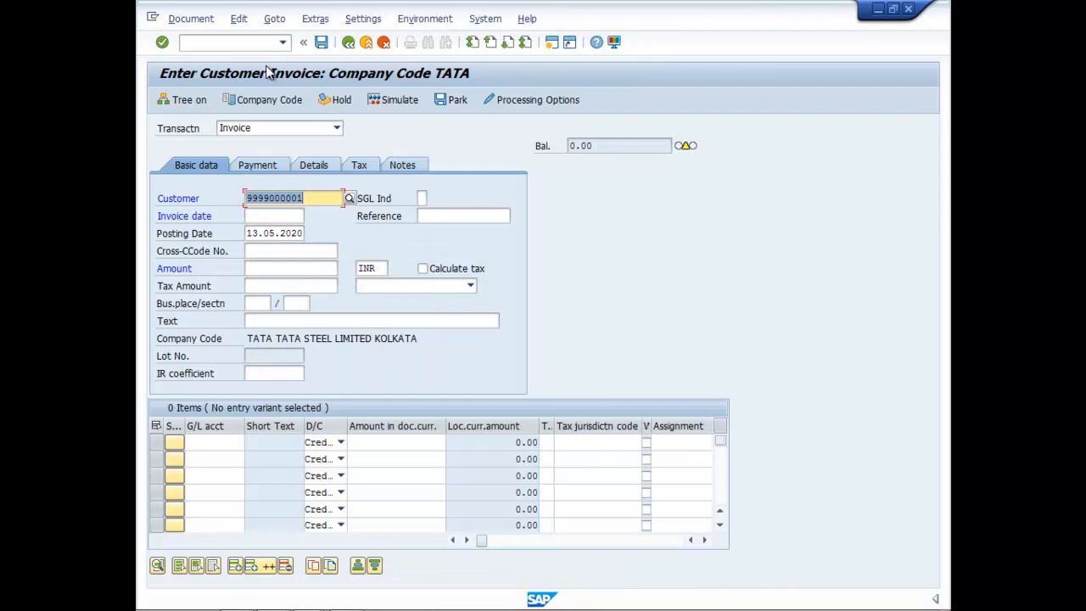
# Step: Enter invoice date 09.04.2020, amount 53760 and tax amount 5760
pyautogui.click(273, 216)
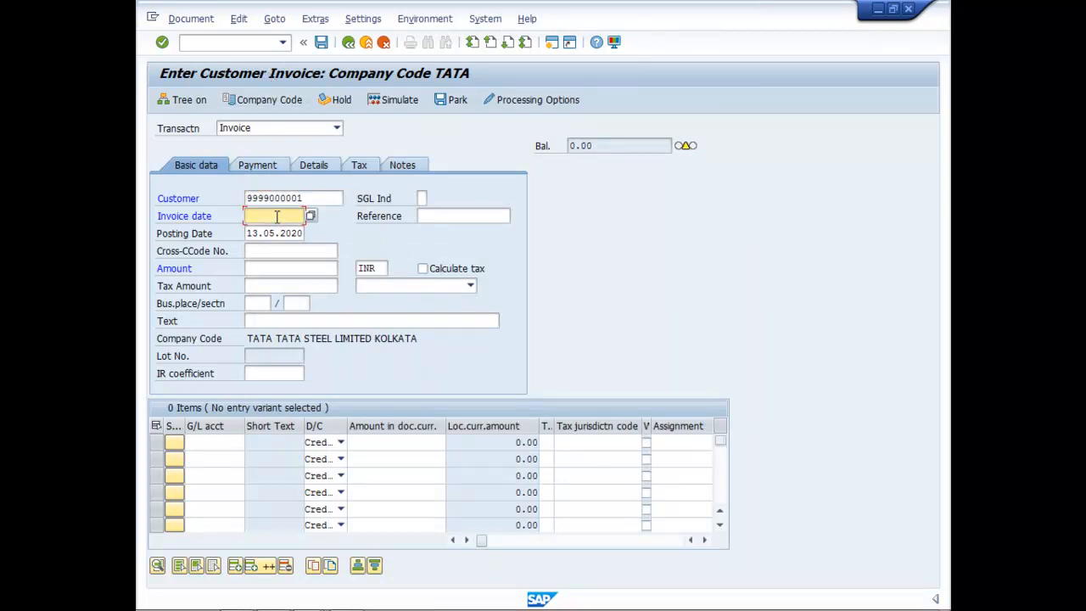
pyautogui.write('09.04')
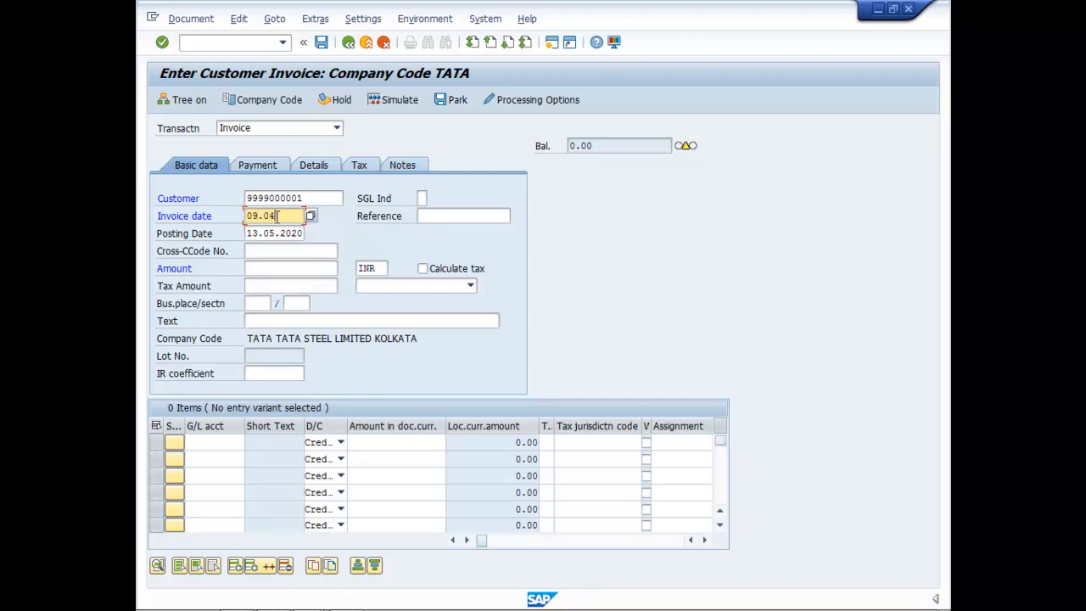
pyautogui.write('.2020')
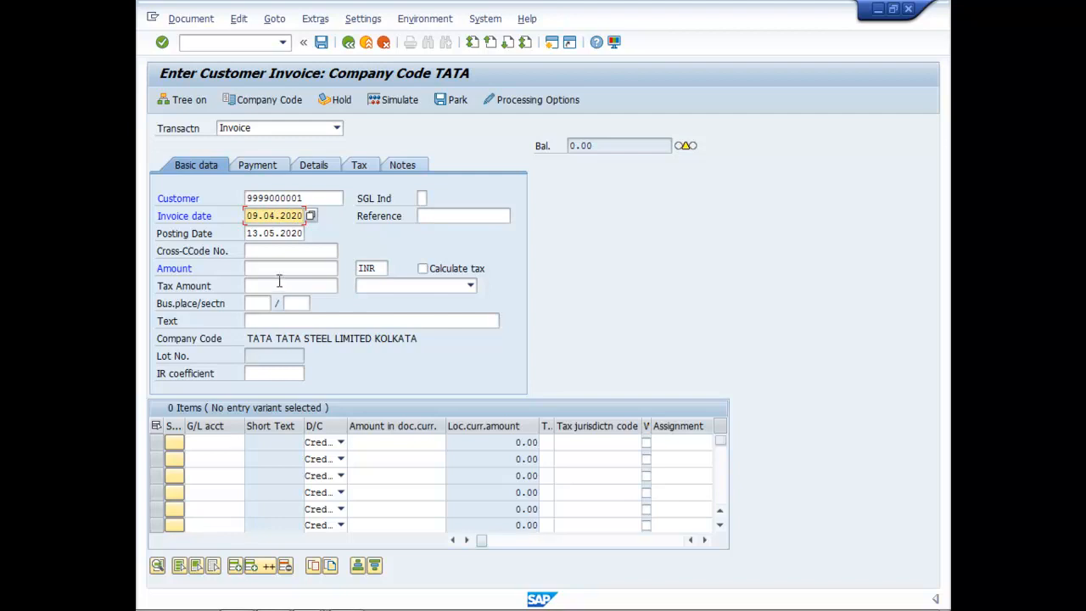
pyautogui.click(288, 268)
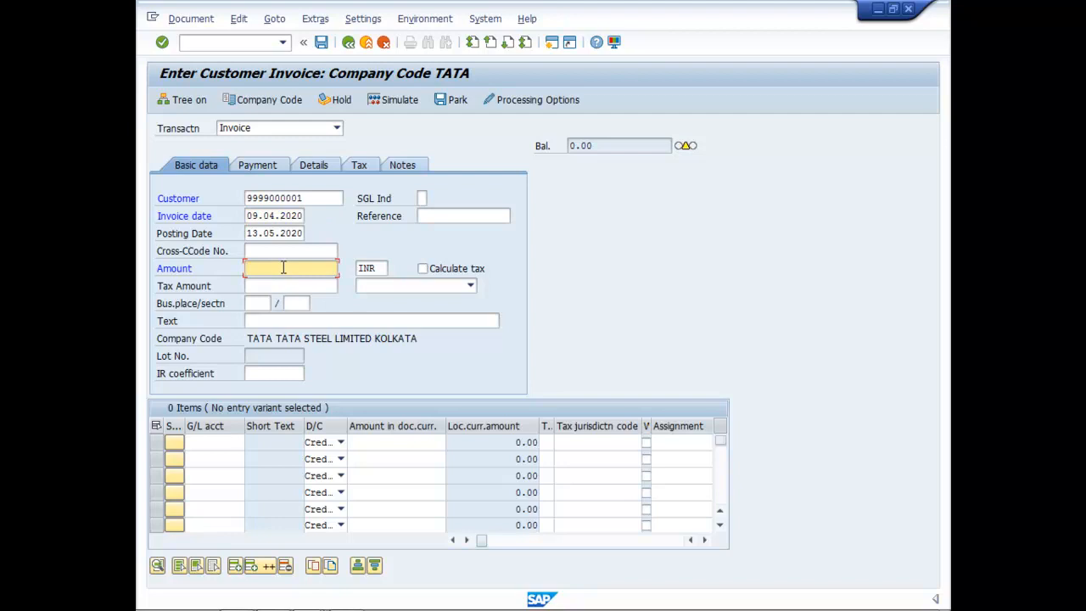
pyautogui.write('53')
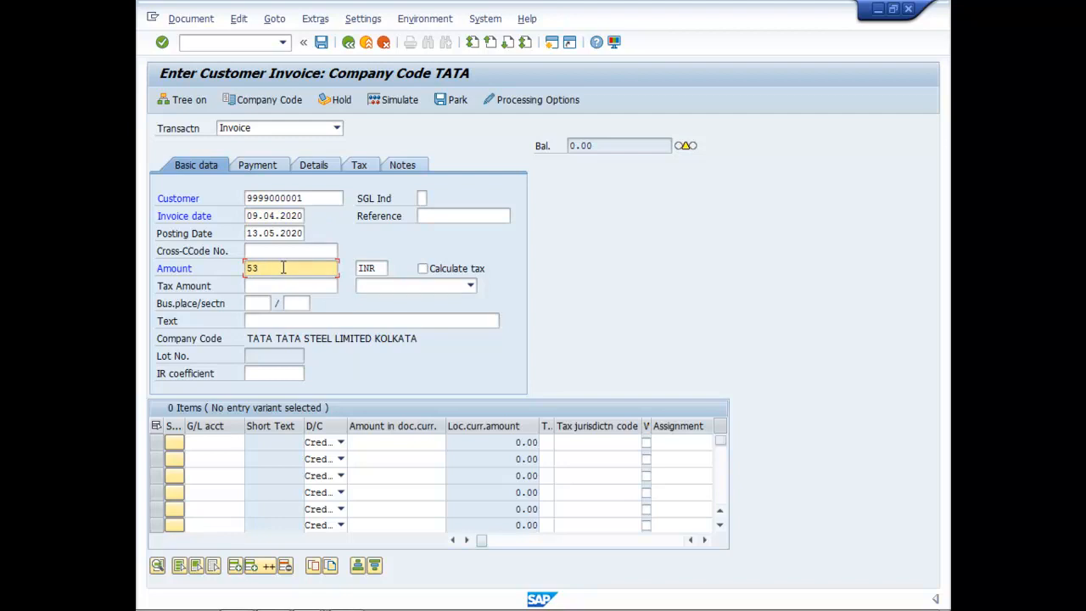
pyautogui.write('76')
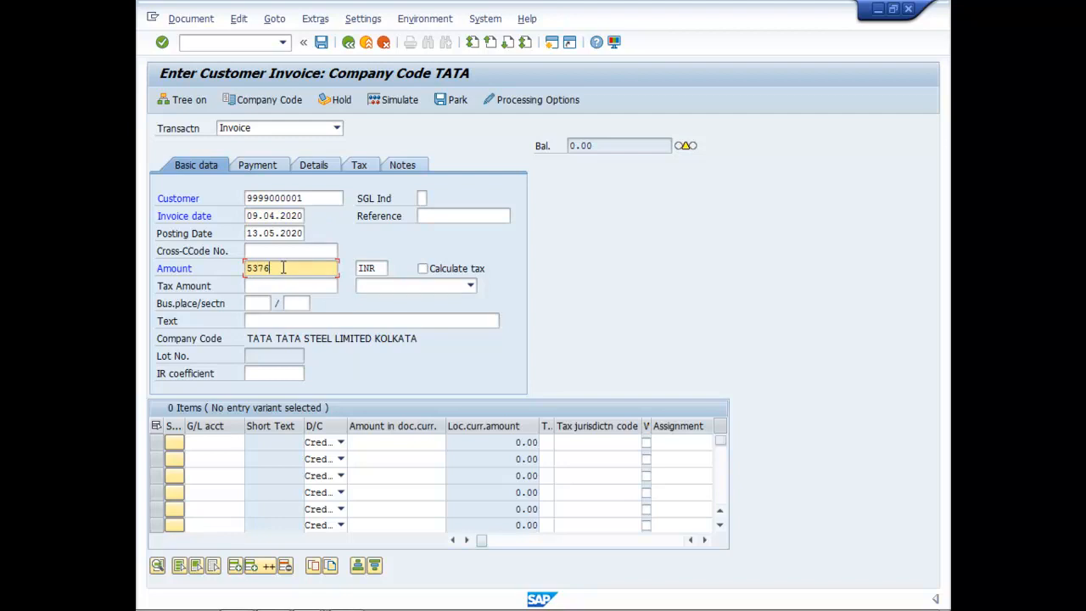
pyautogui.write('0')
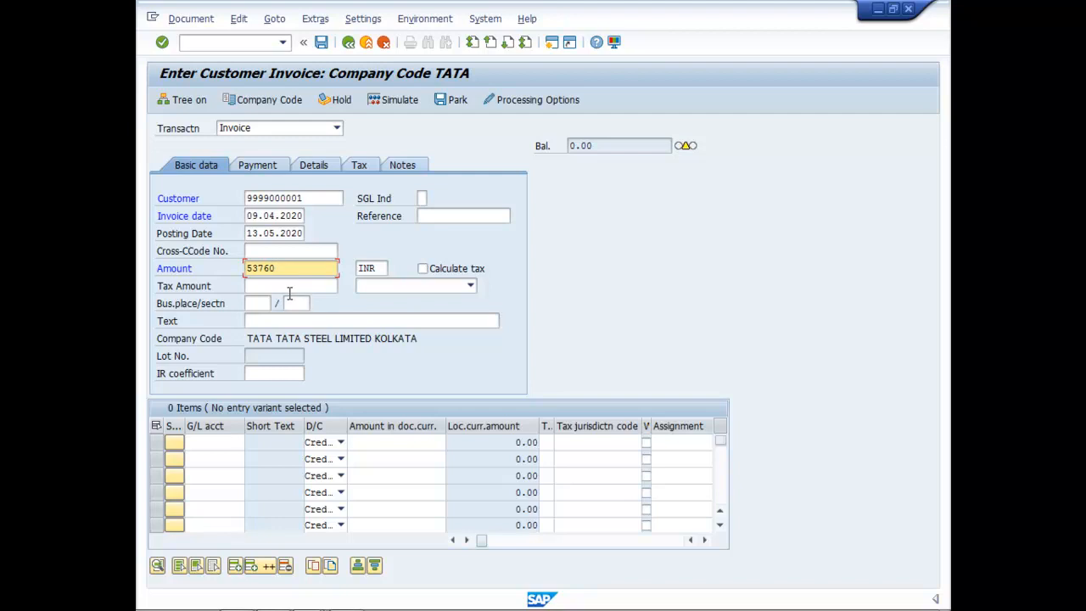
pyautogui.click(291, 286)
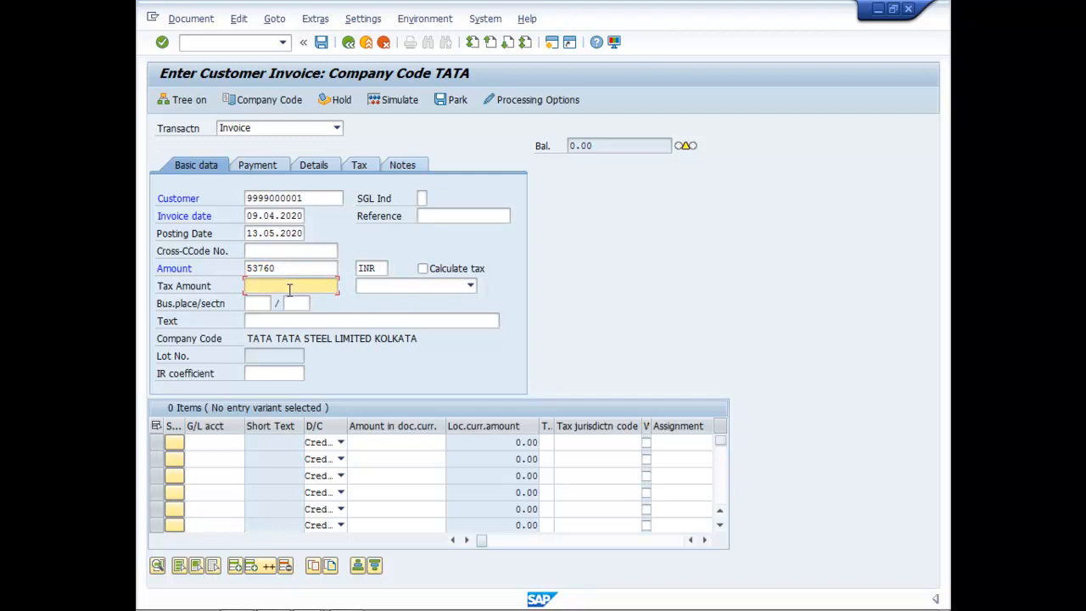
pyautogui.write('57')
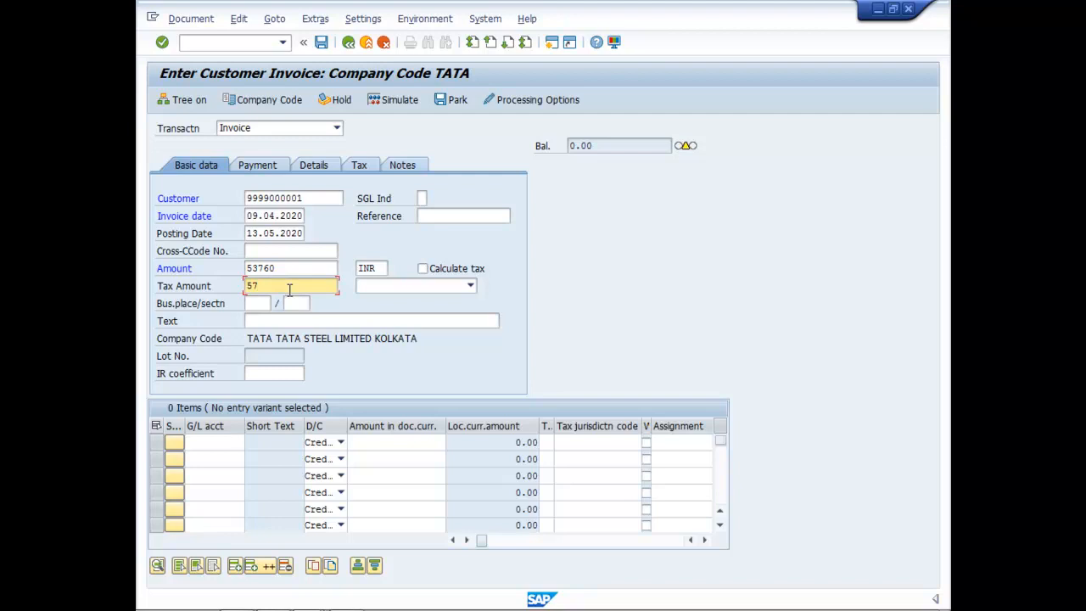
pyautogui.write('9')
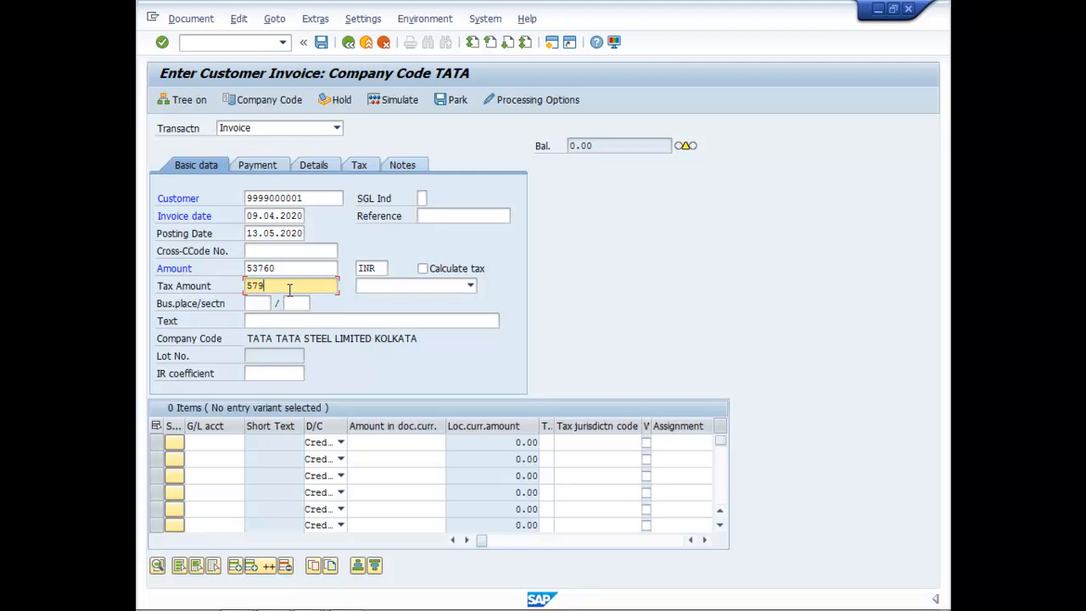
pyautogui.write('0')
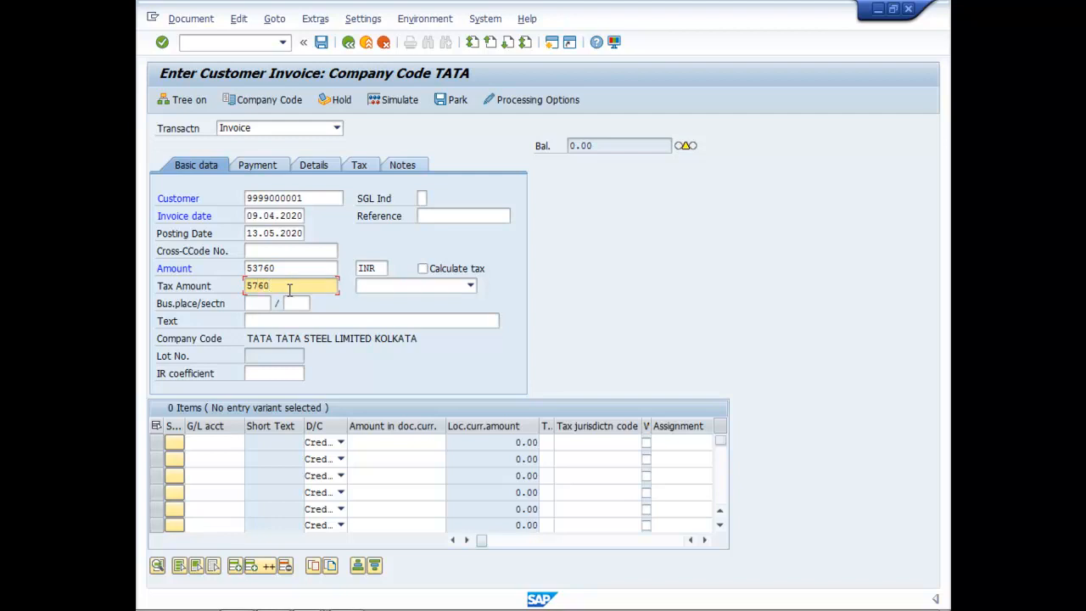
# Step: Set the invoice text to 'Sales Interstate @ 12%'
pyautogui.click(372, 320)
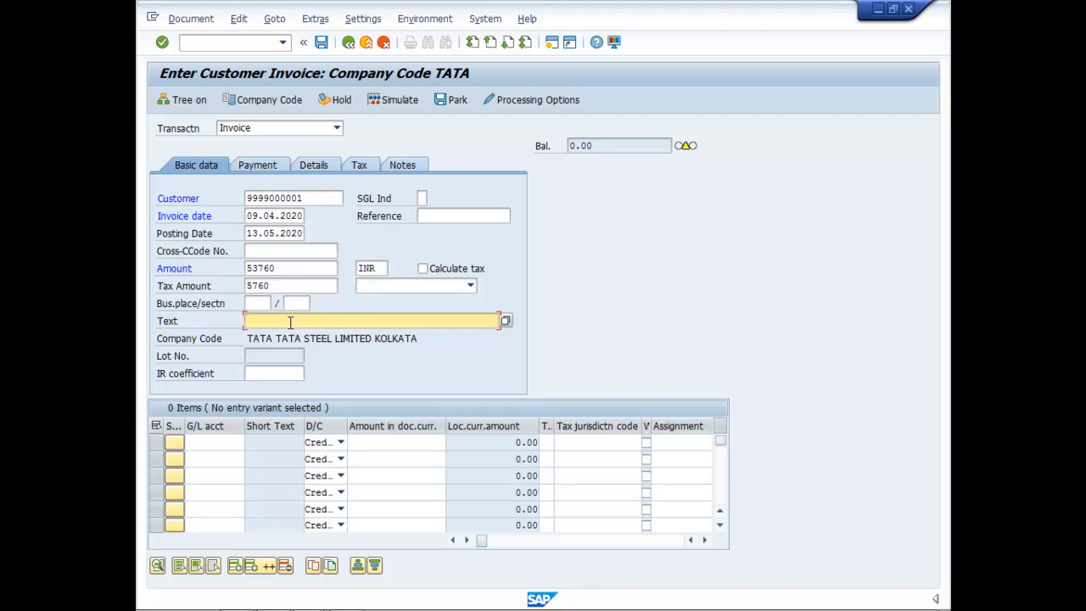
pyautogui.write('S')
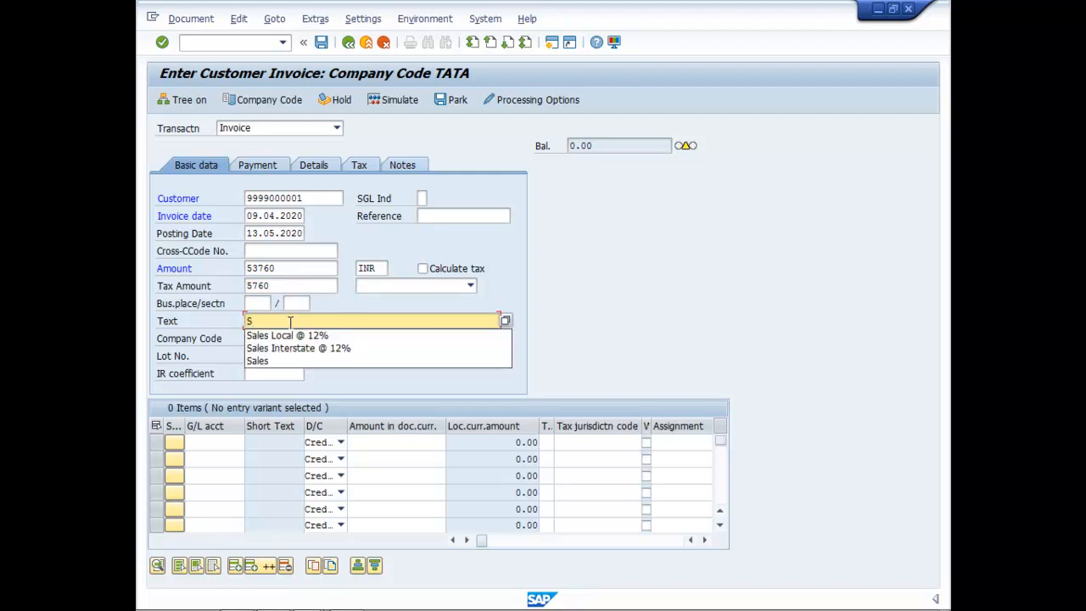
pyautogui.write('AL')
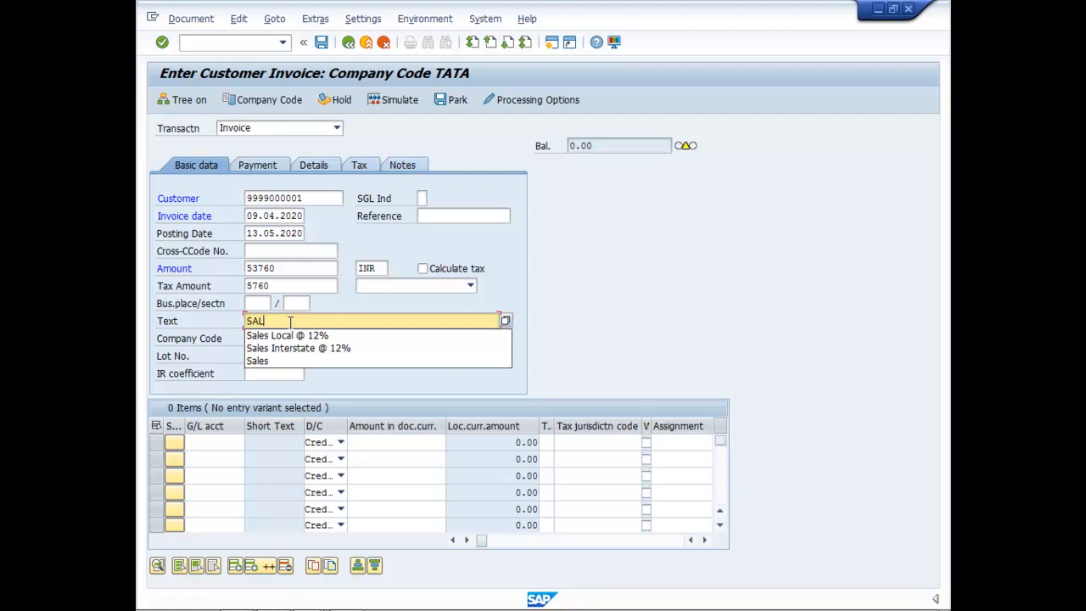
pyautogui.click(298, 348)
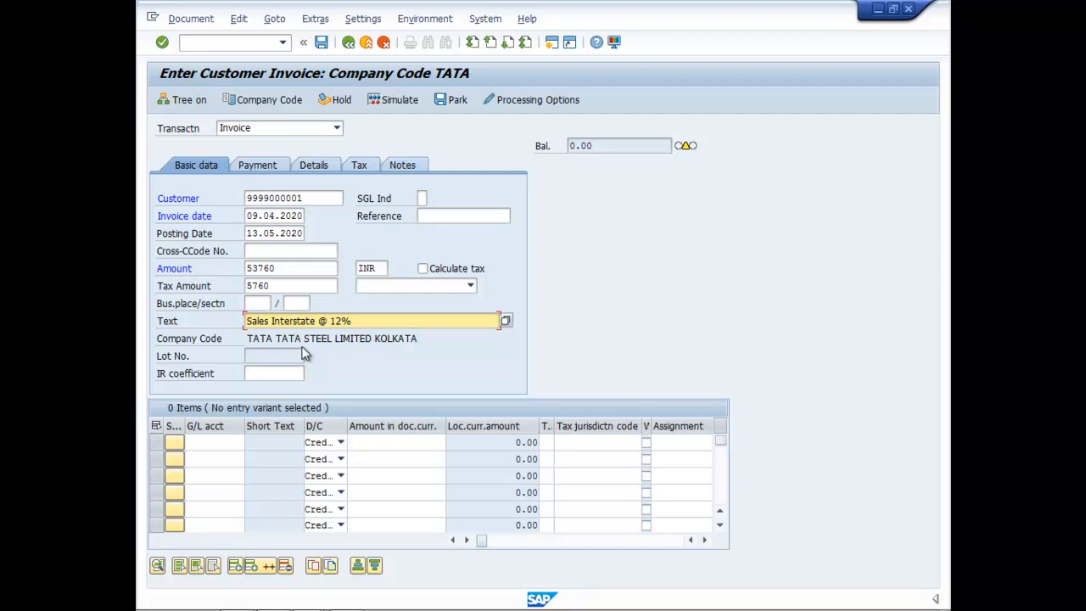
pyautogui.click(374, 321)
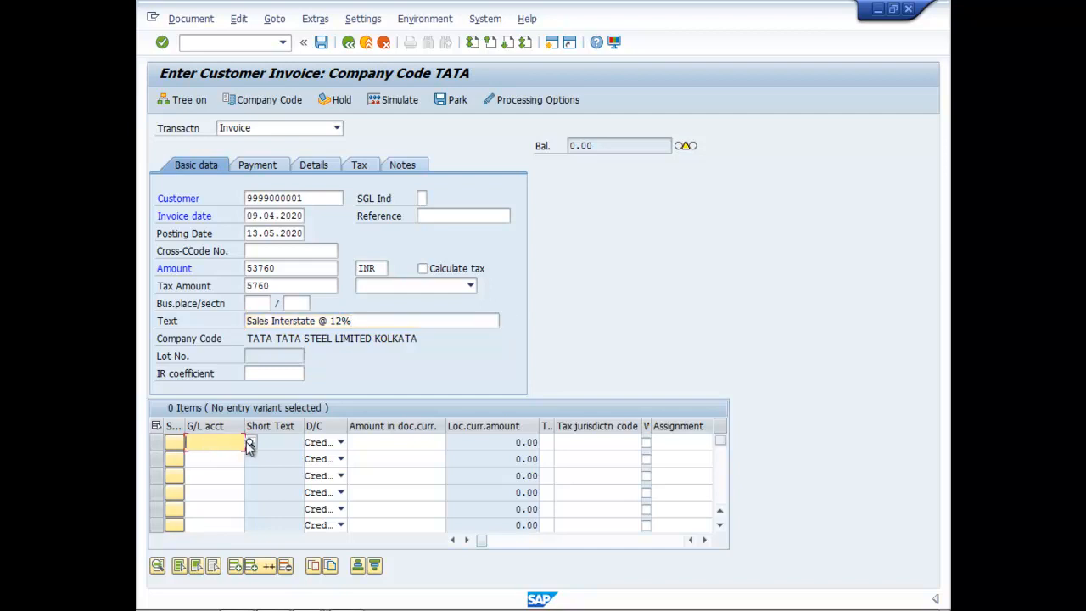
# Step: Add line item: G/L 403000, 48,000.00, tax code 02
pyautogui.click(250, 441)
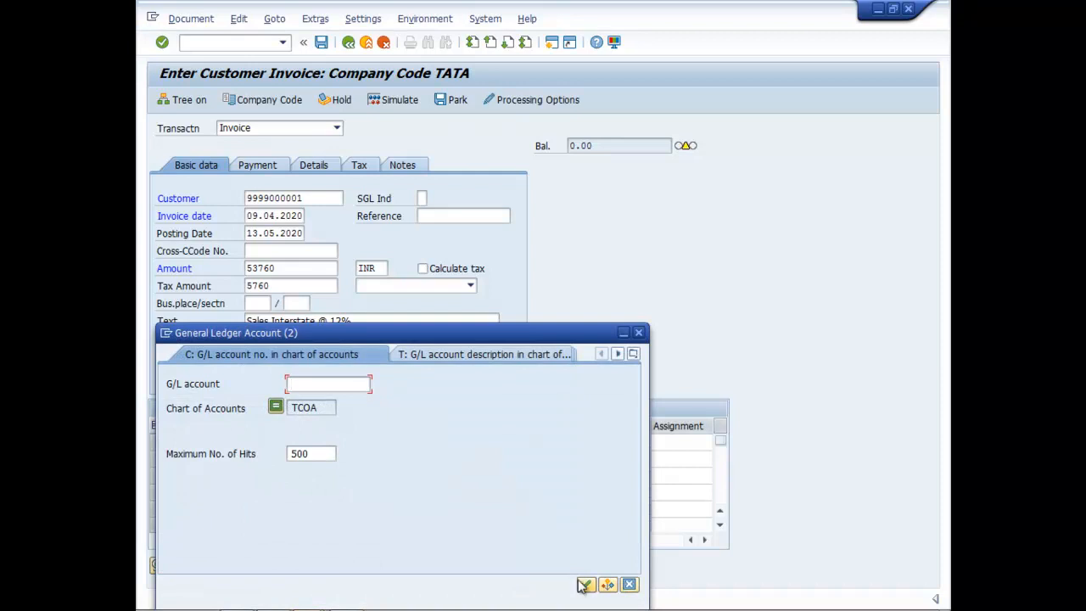
pyautogui.click(586, 583)
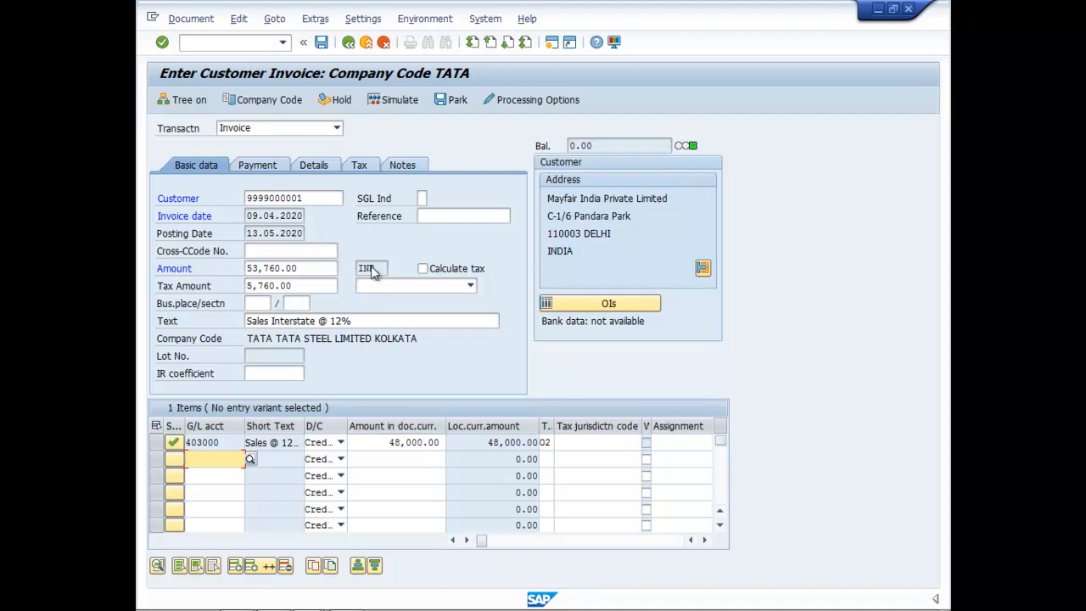
pyautogui.click(392, 99)
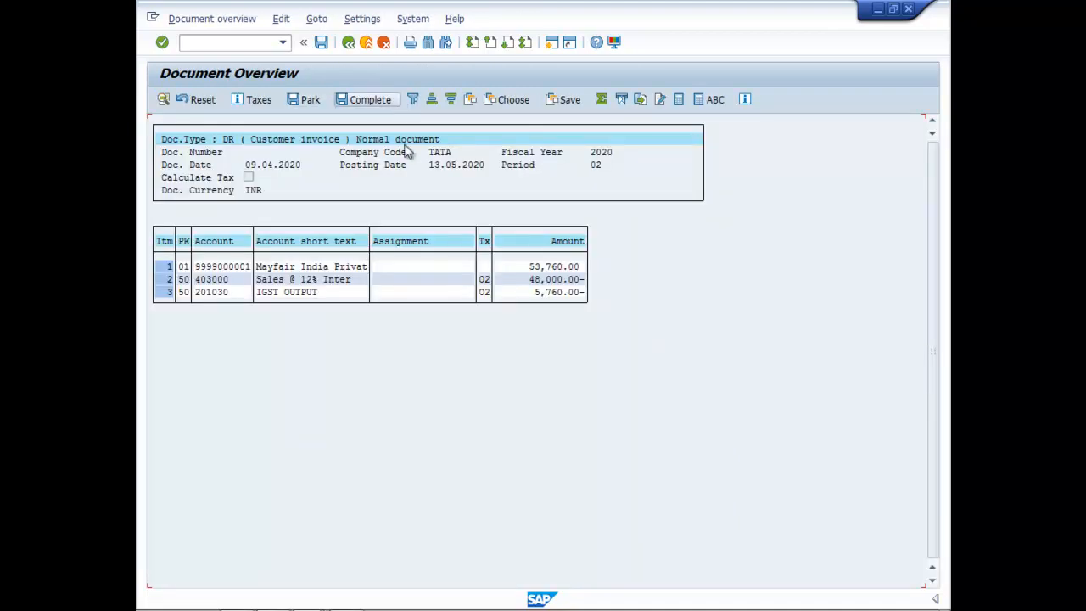
pyautogui.moveTo(497, 374)
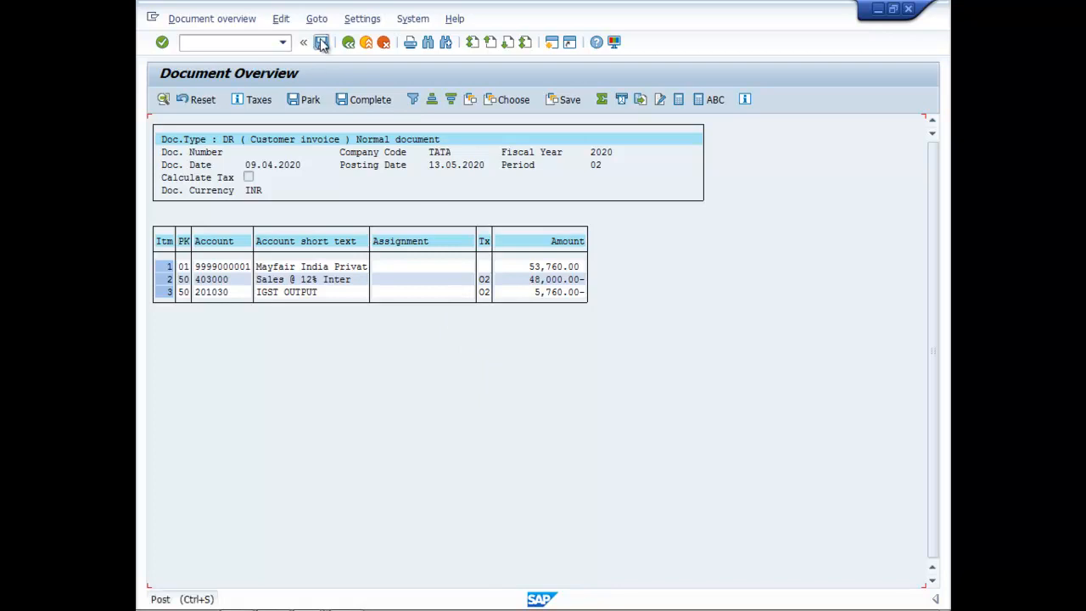
pyautogui.click(321, 43)
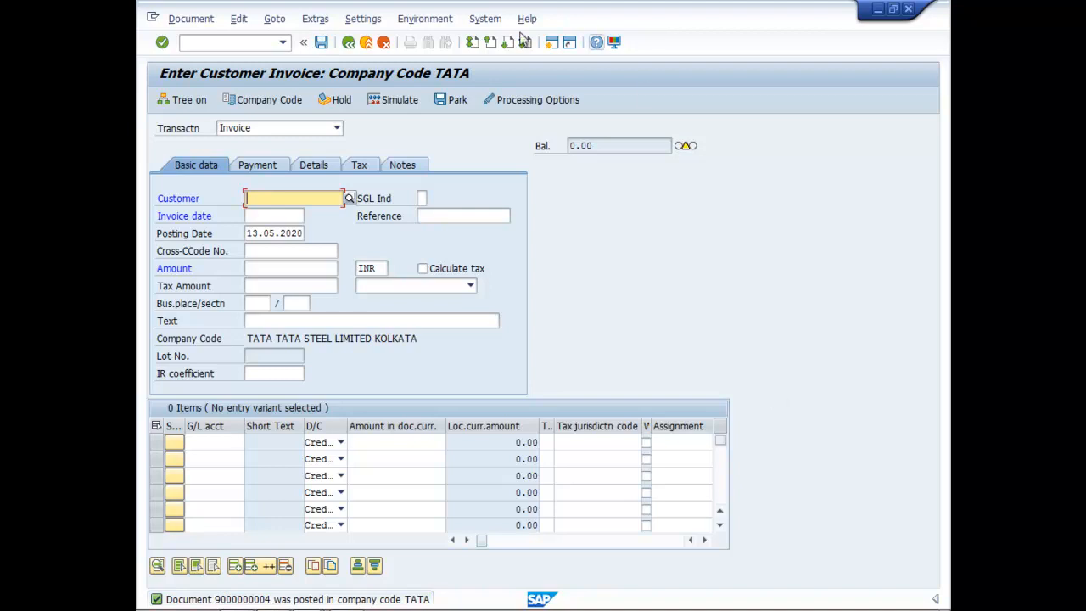
pyautogui.moveTo(144, 140)
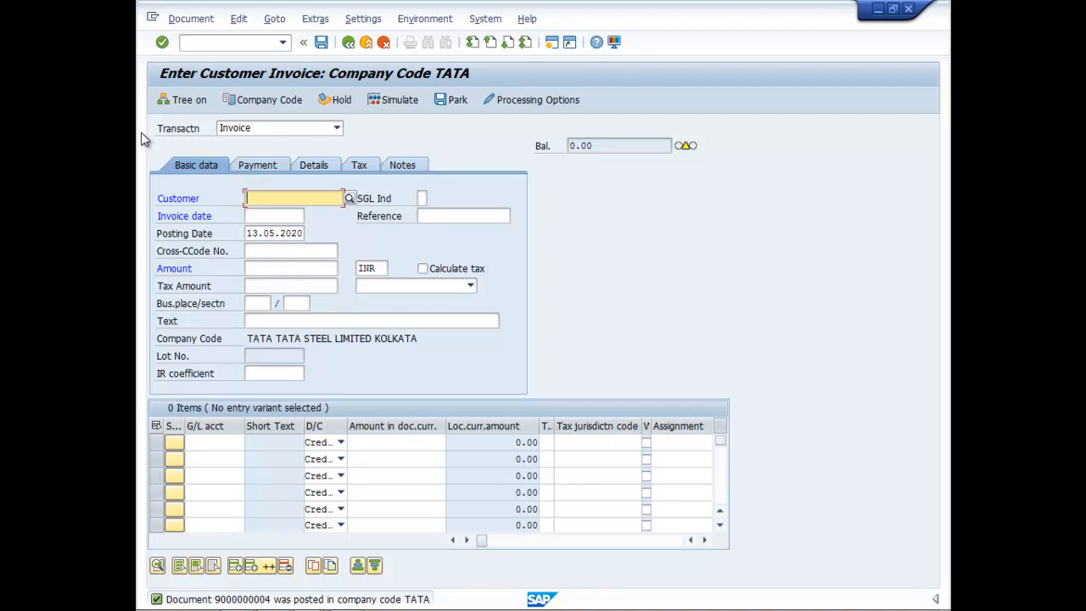
pyautogui.moveTo(203, 272)
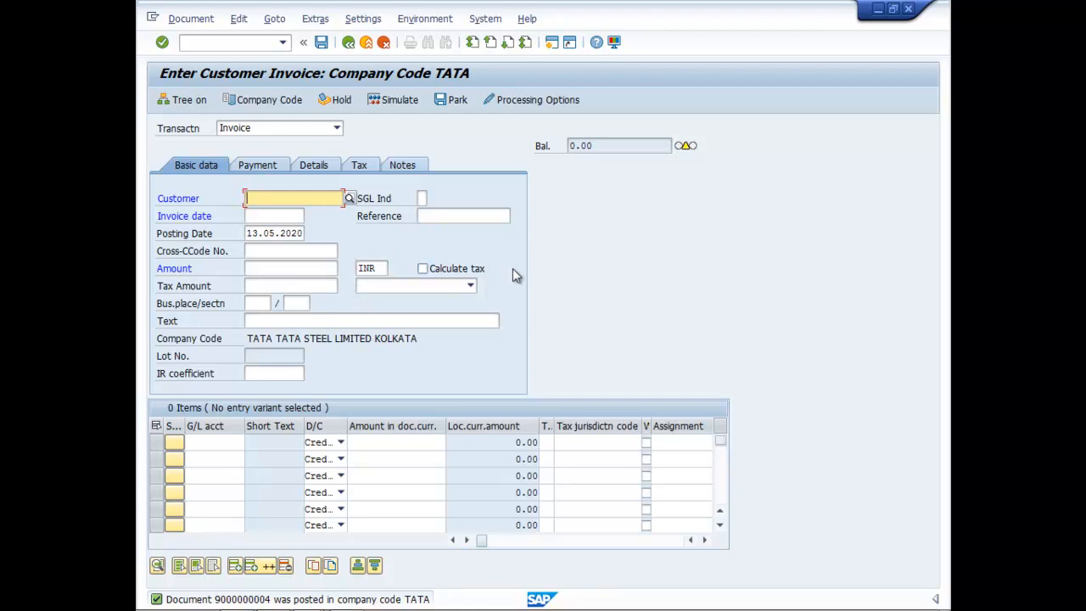
pyautogui.moveTo(353, 305)
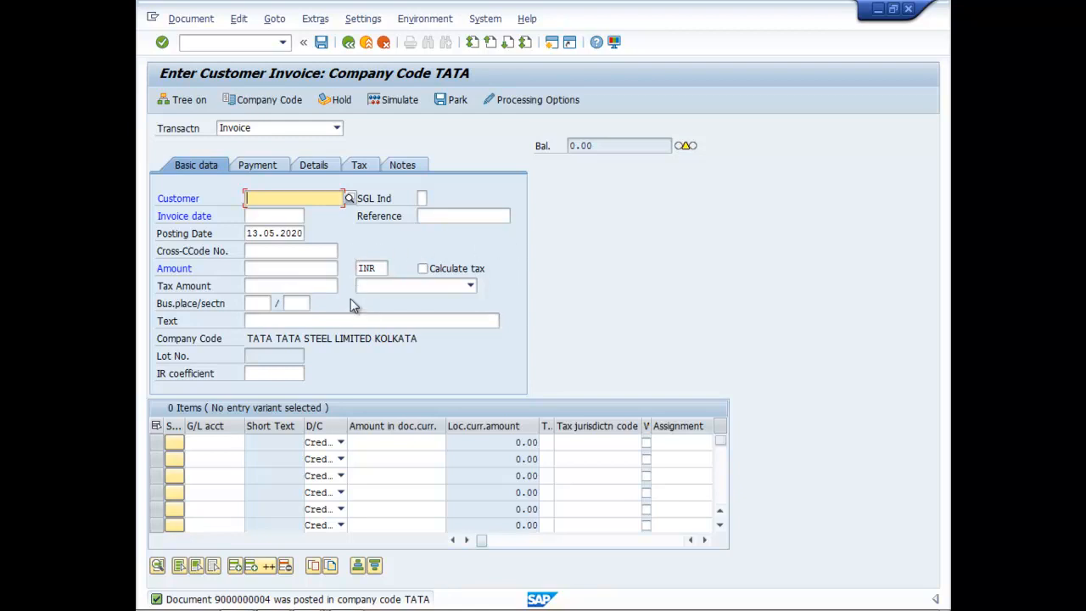